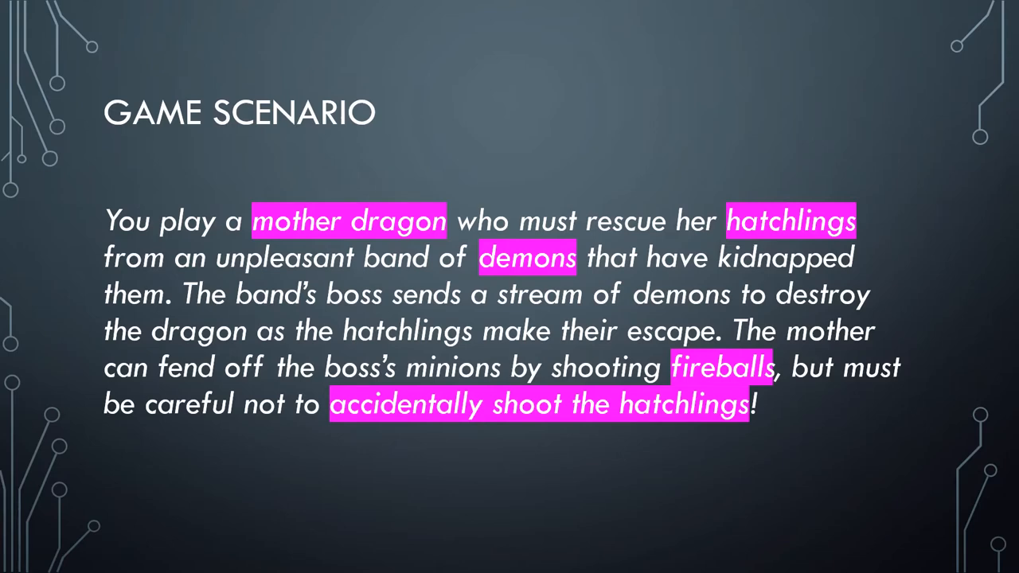
- Advance past the Game Scenario slide about the mother dragon rescuing her hatchlings
key(right)
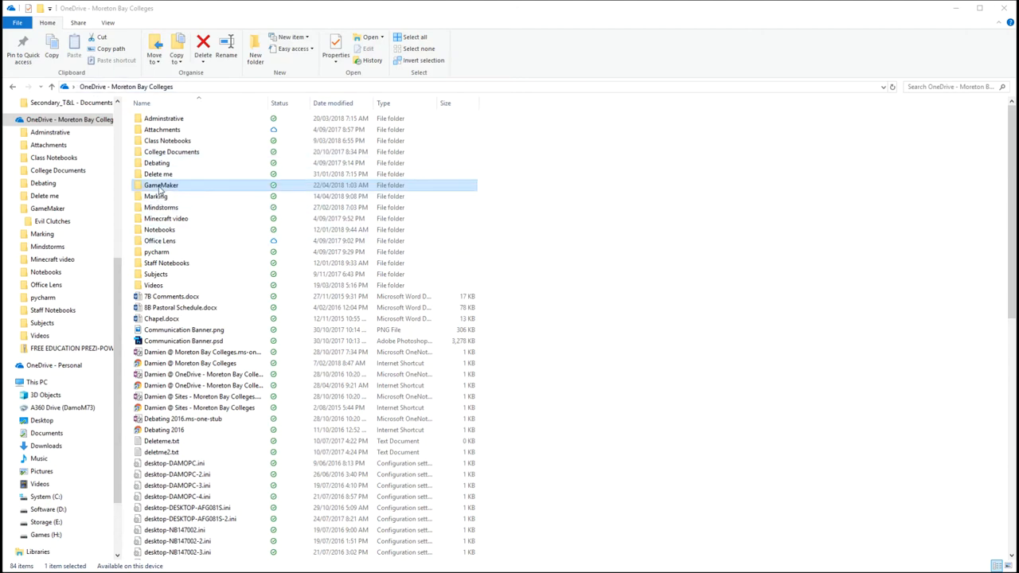
- Browse OneDrive into GameMaker > Evil Clutches and open its Resources folder
double_click(161, 185)
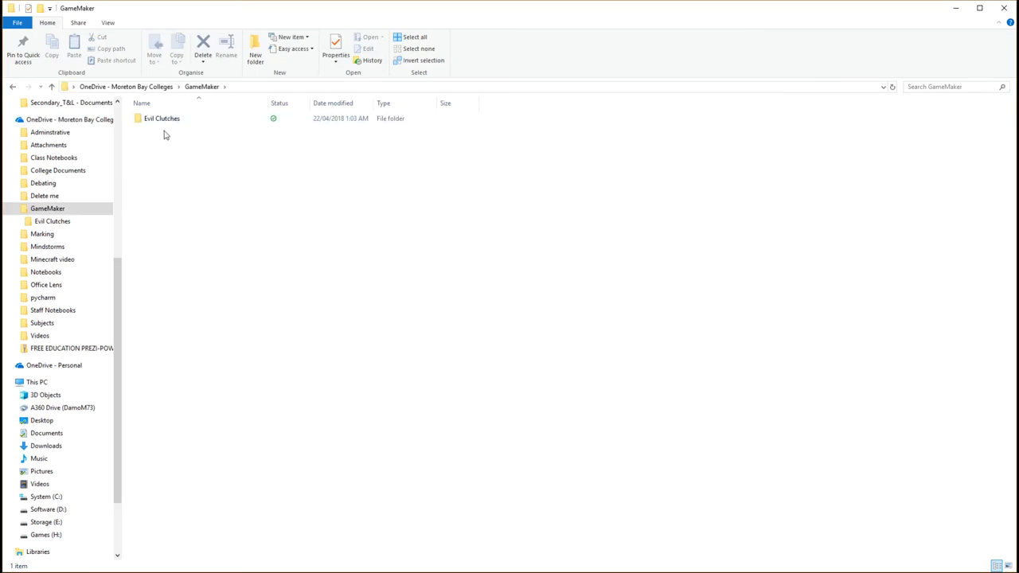
double_click(162, 118)
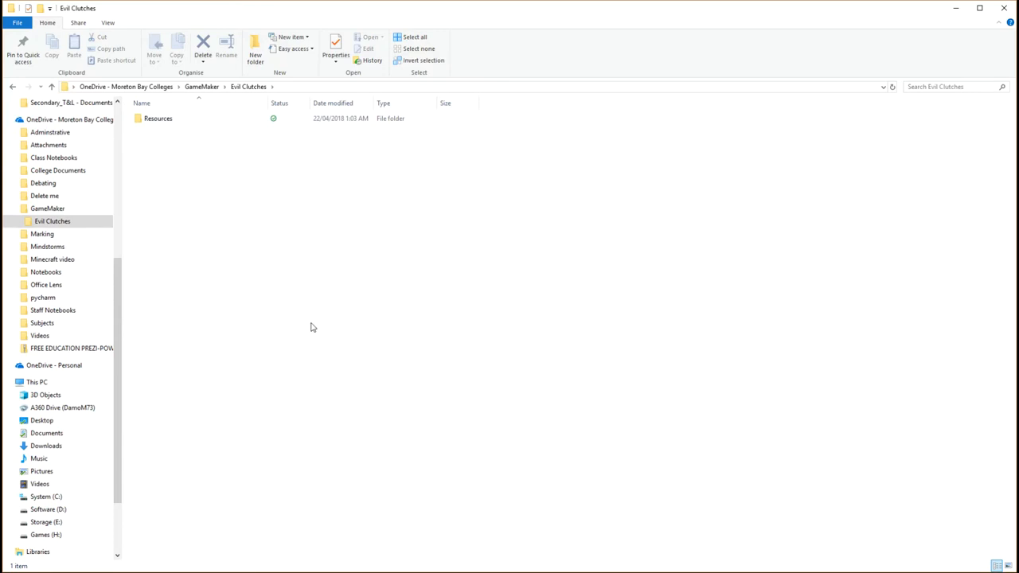
mouse_move(255, 257)
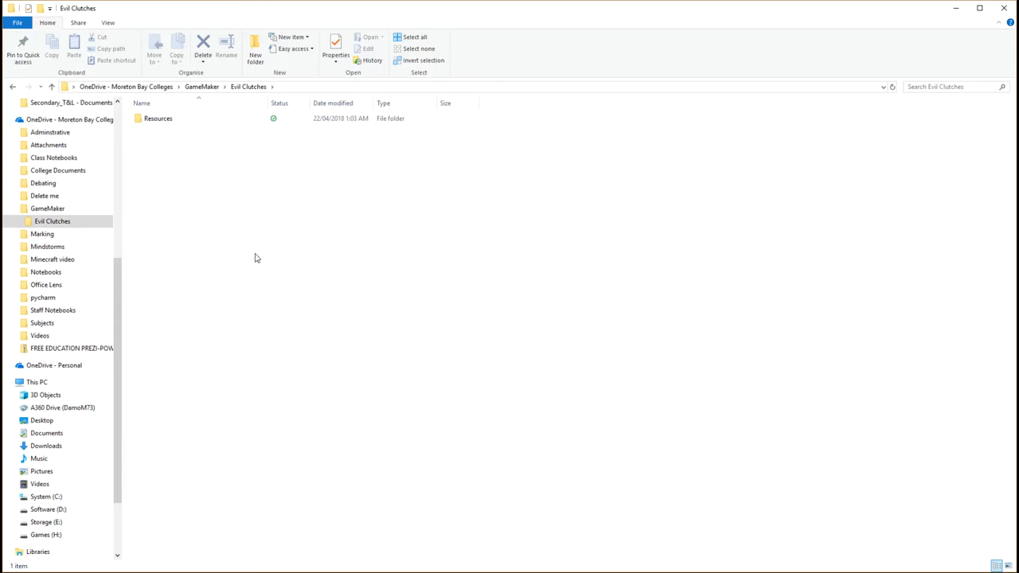
click(157, 118)
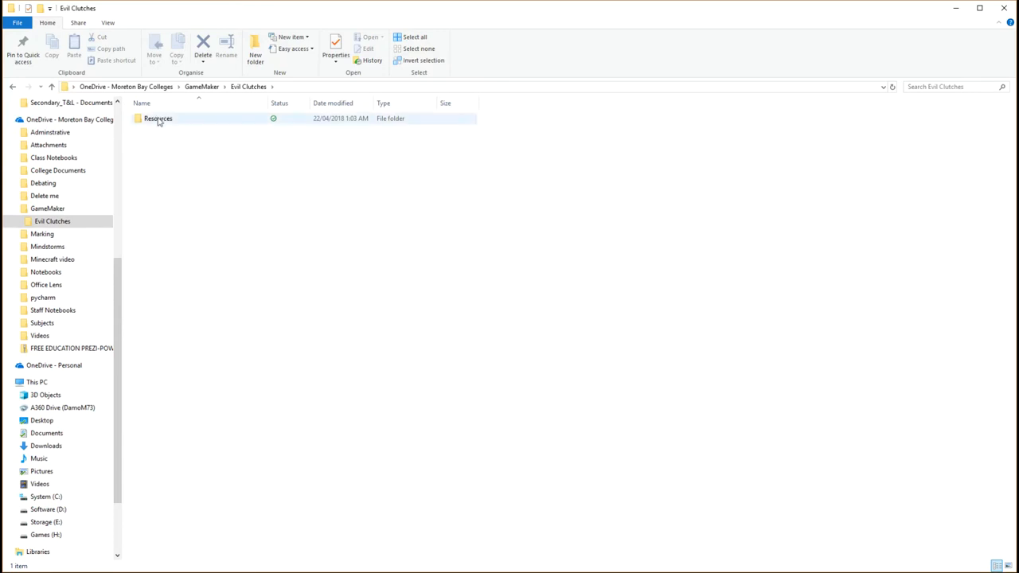
double_click(157, 118)
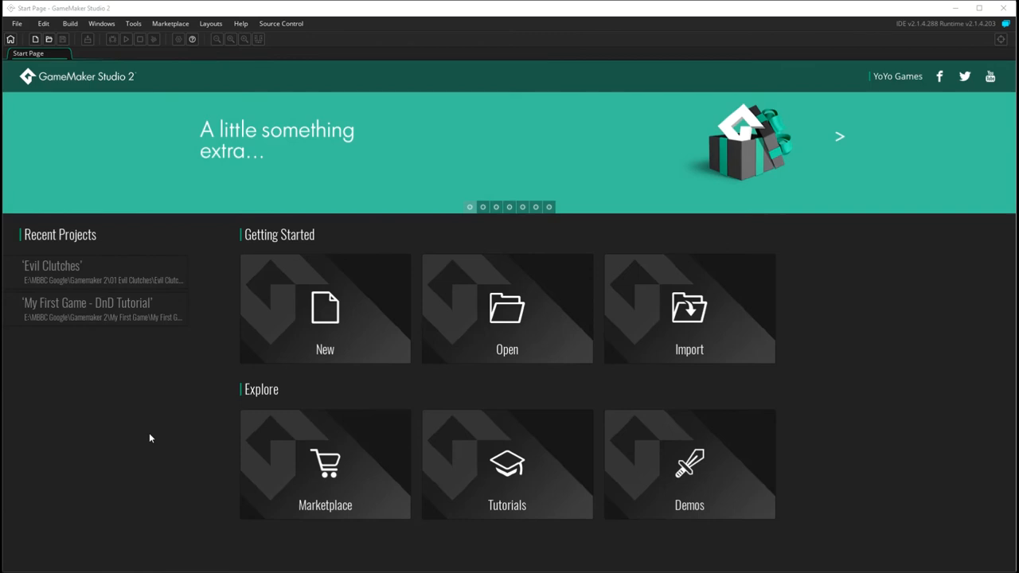
mouse_move(114, 527)
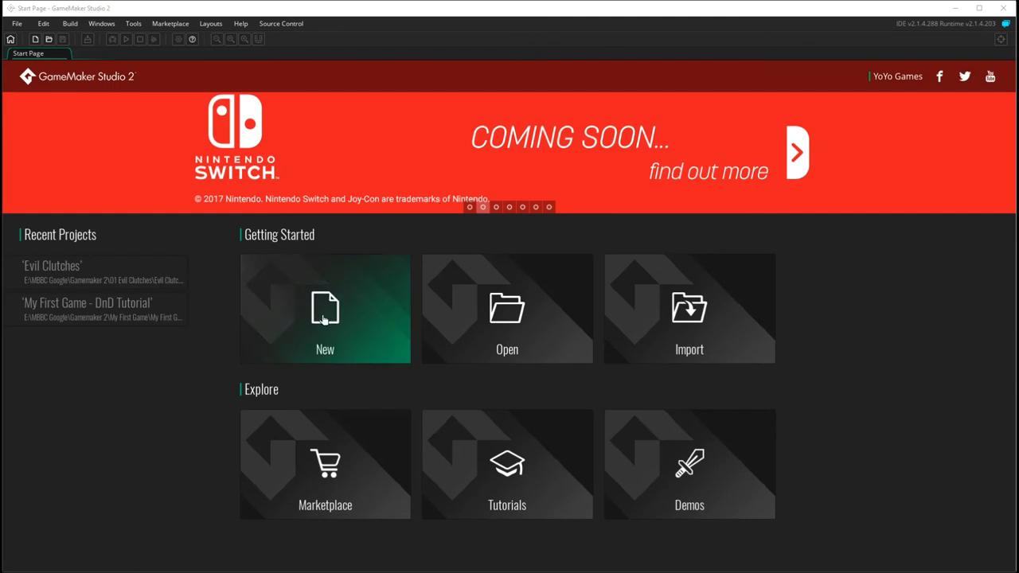
- Create a new Drag and Drop project from the Start Page
click(325, 309)
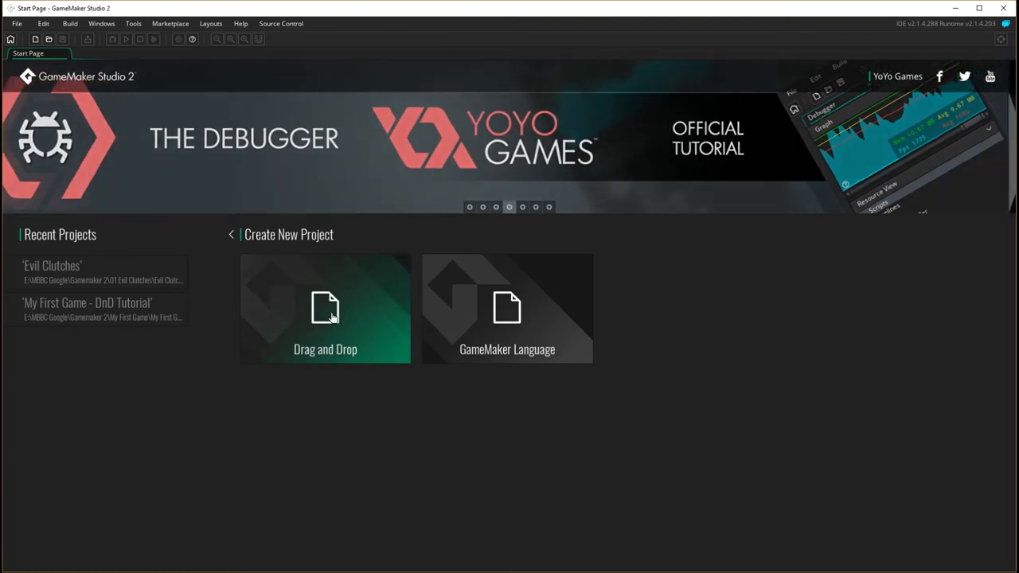
click(325, 308)
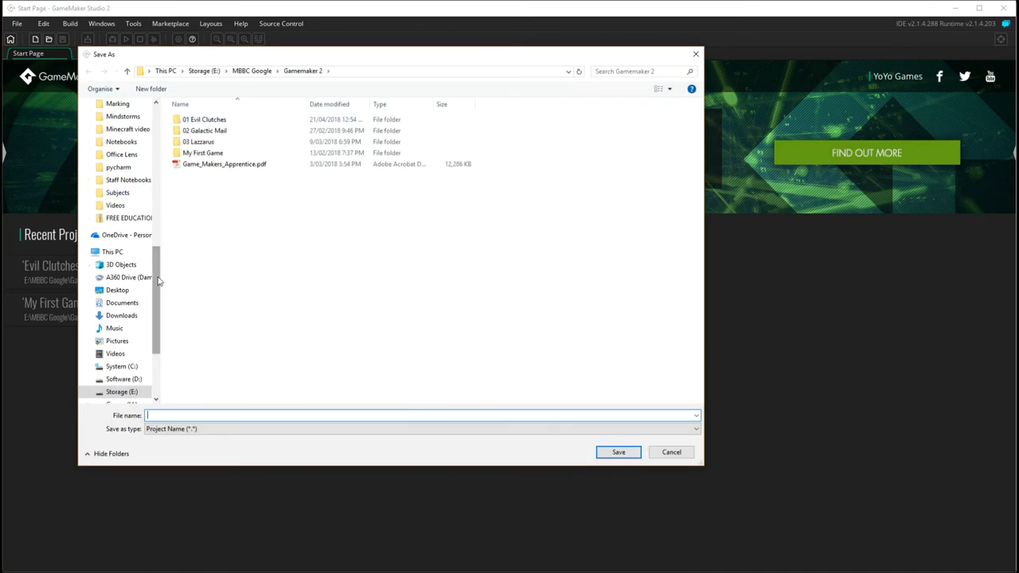
- Save the project as 'Evil Clutches' in OneDrive > GameMaker > Evil Clutches
scroll(down, 3)
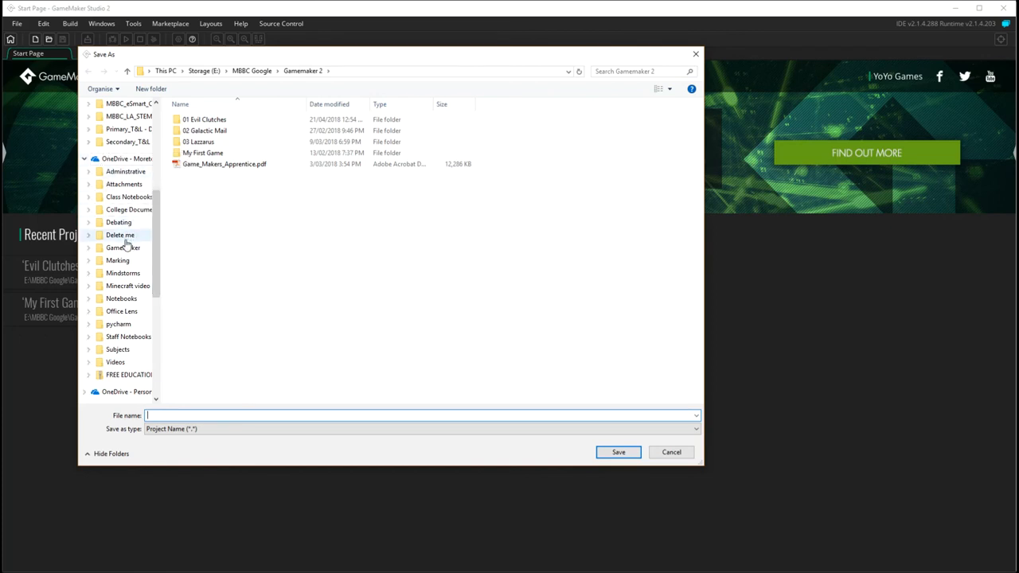
double_click(123, 248)
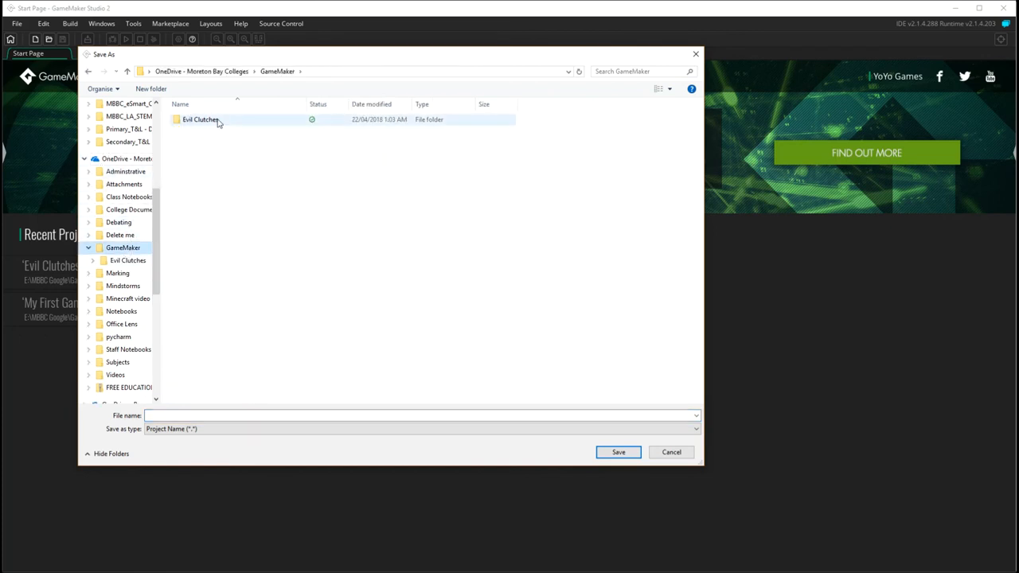
double_click(200, 119)
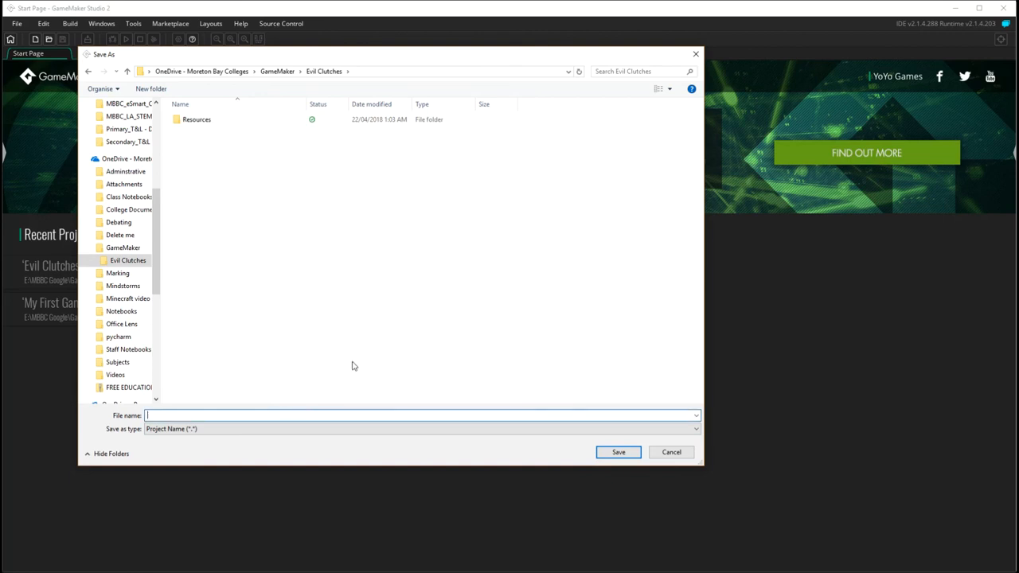
text(Evil Clutches)
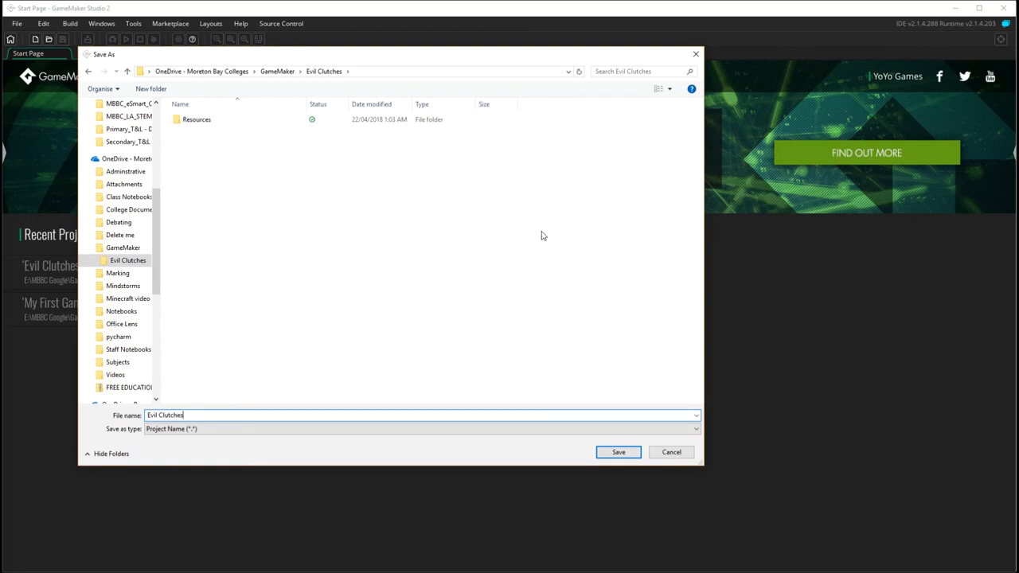
click(670, 451)
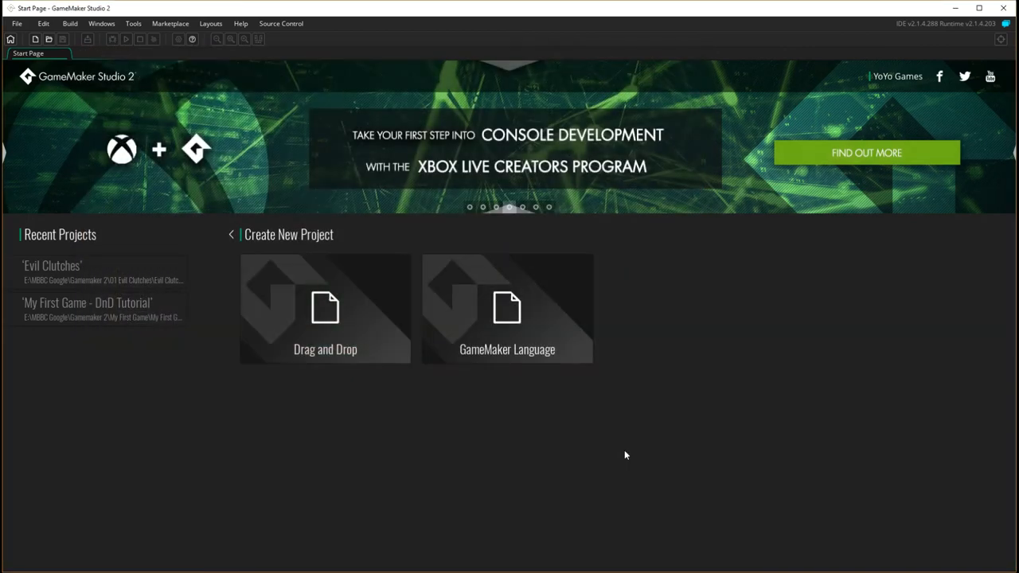